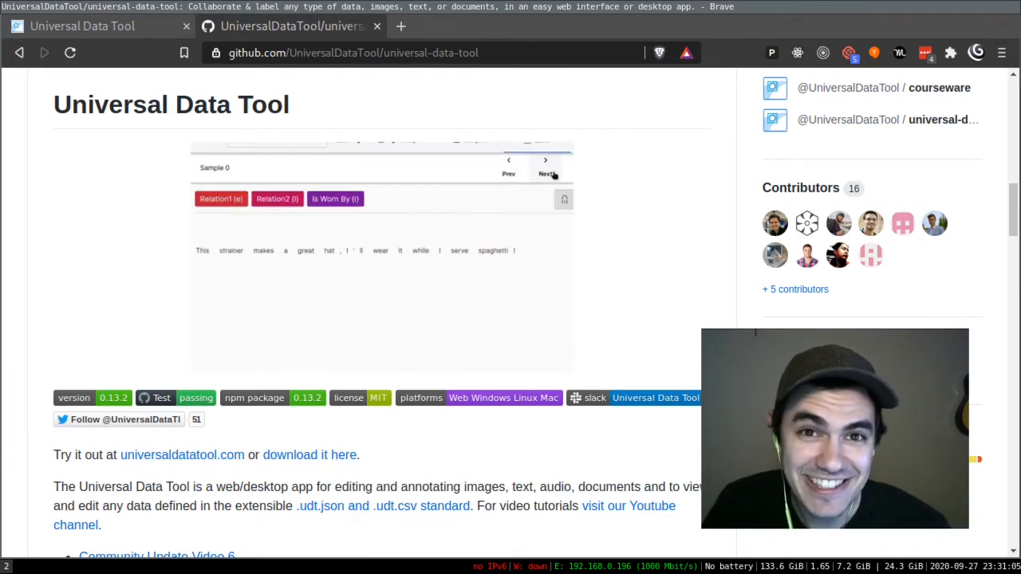
Step: Review the universal-data-tool GitHub repository page and open its 810-commit history
scroll("down", 3)
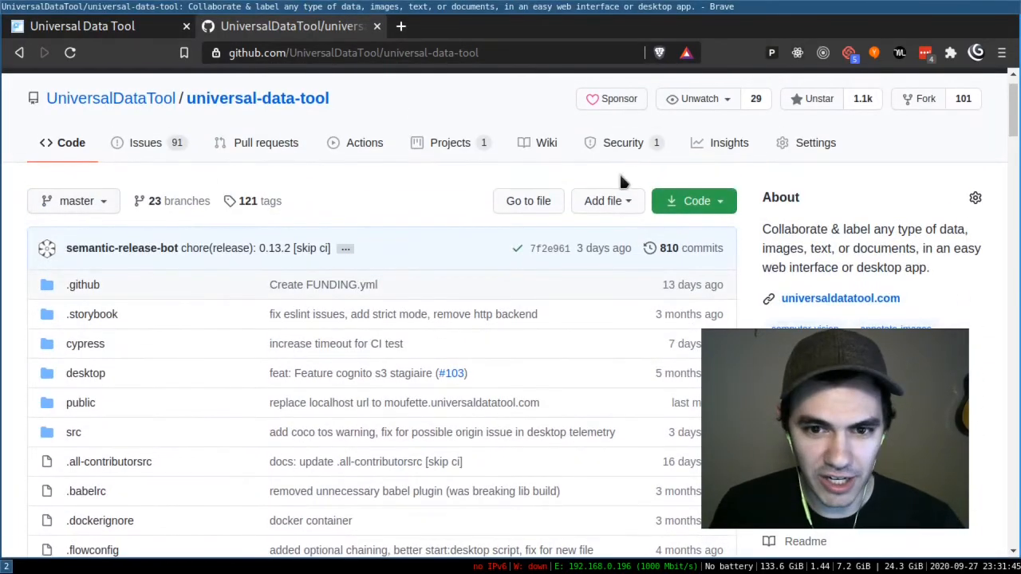
mouse_move(681, 263)
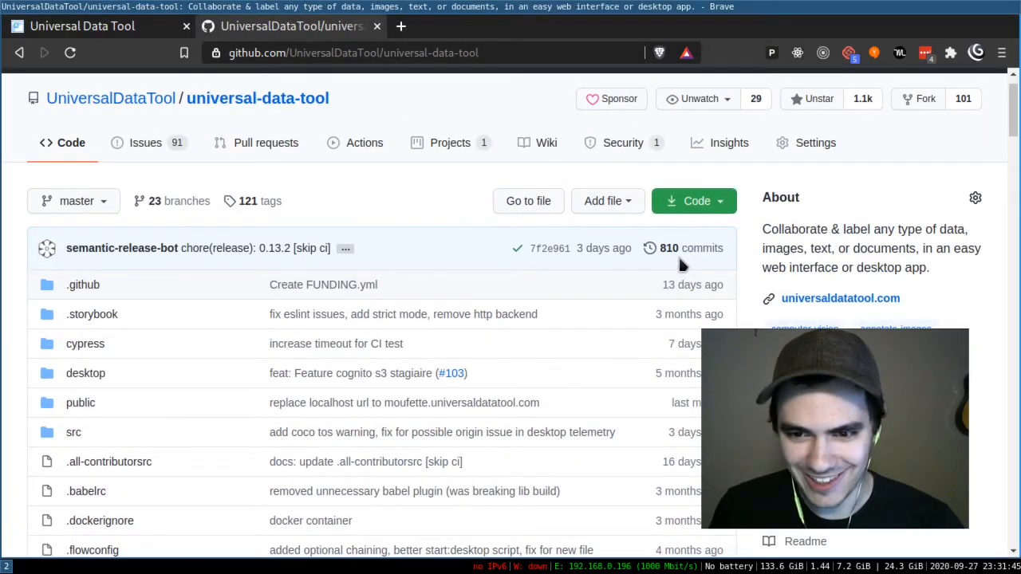
left_click(669, 248)
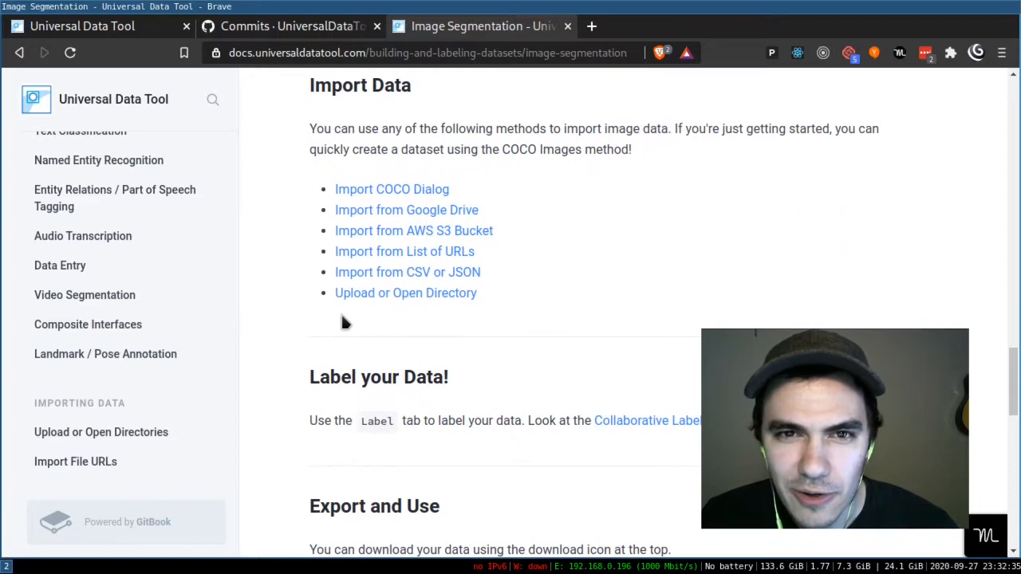
Step: Read the 'Upload or Open Directory' guide, then the 'Integrate with the Javascript Library' guide
left_click(84, 354)
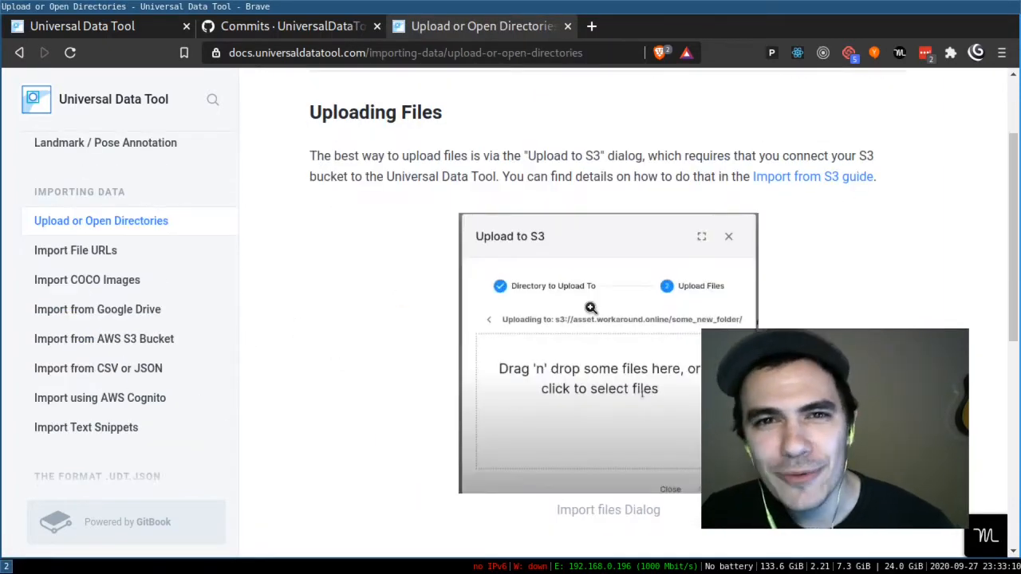
left_click(106, 293)
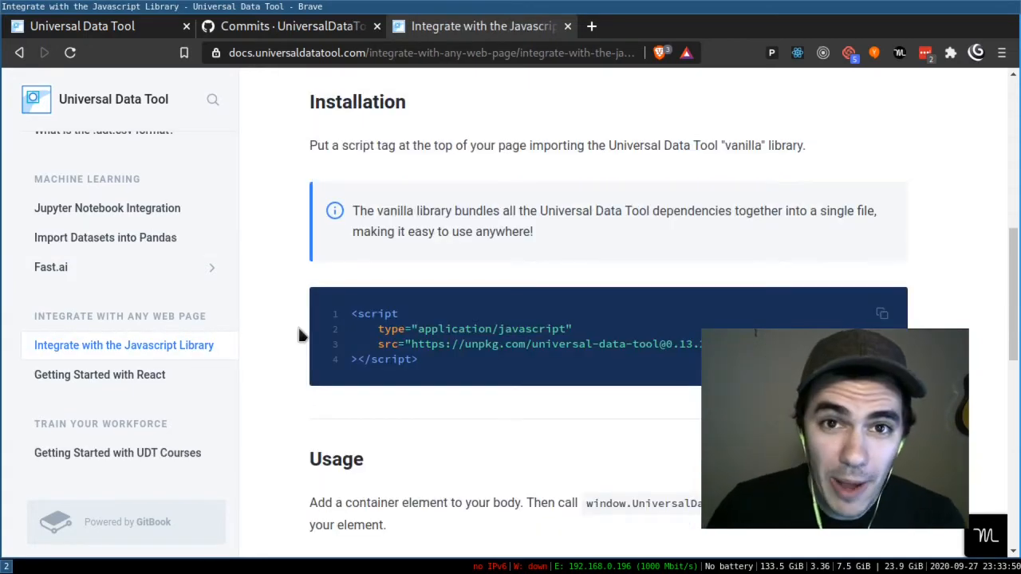
scroll("down", 3)
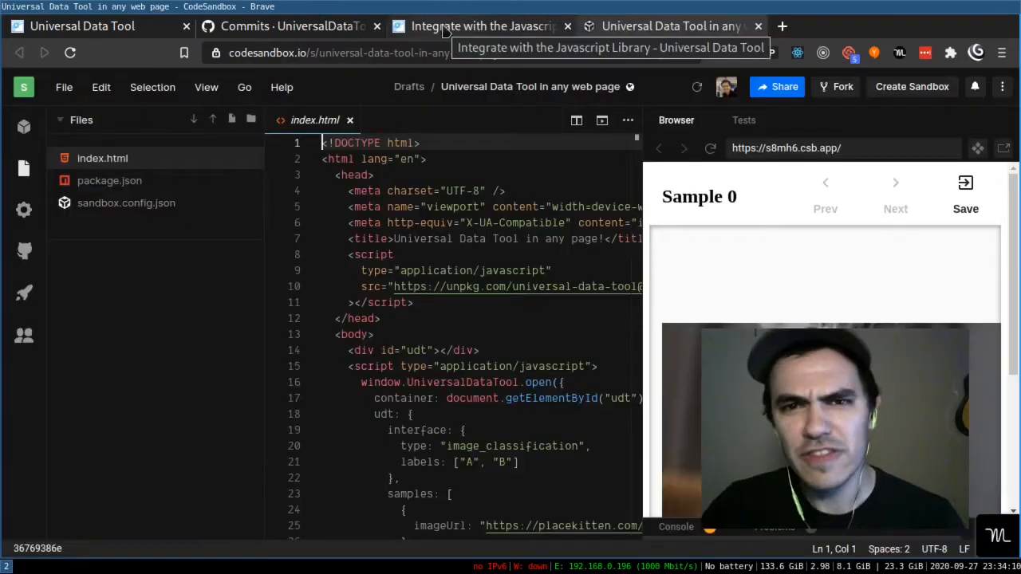
Step: Leave the CodeSandbox example and move to a new browser tab's address bar
left_click(478, 25)
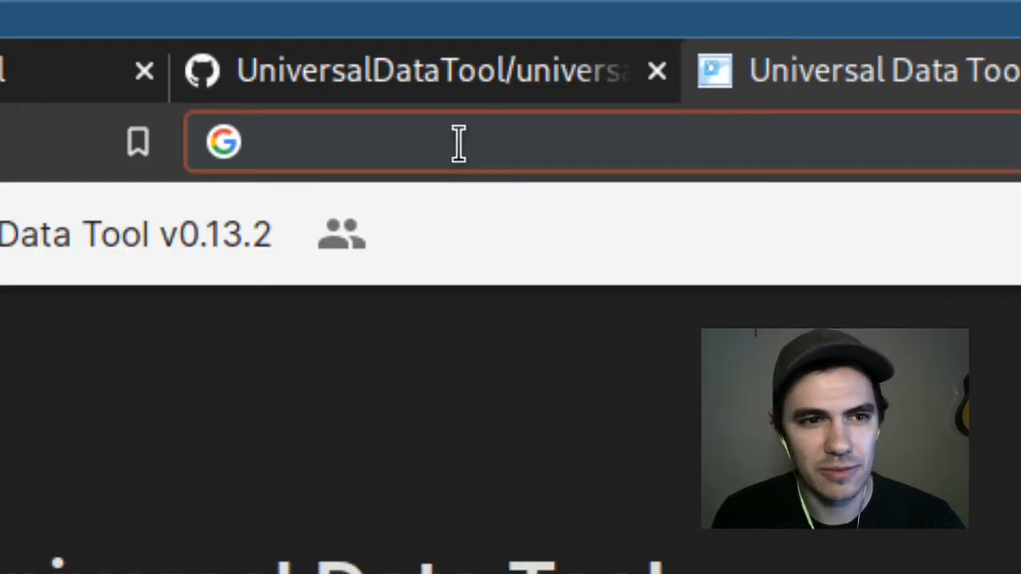
Step: Go to udt.dev and choose 'Import from COCO' under Samples > Import
type("udt.dev")
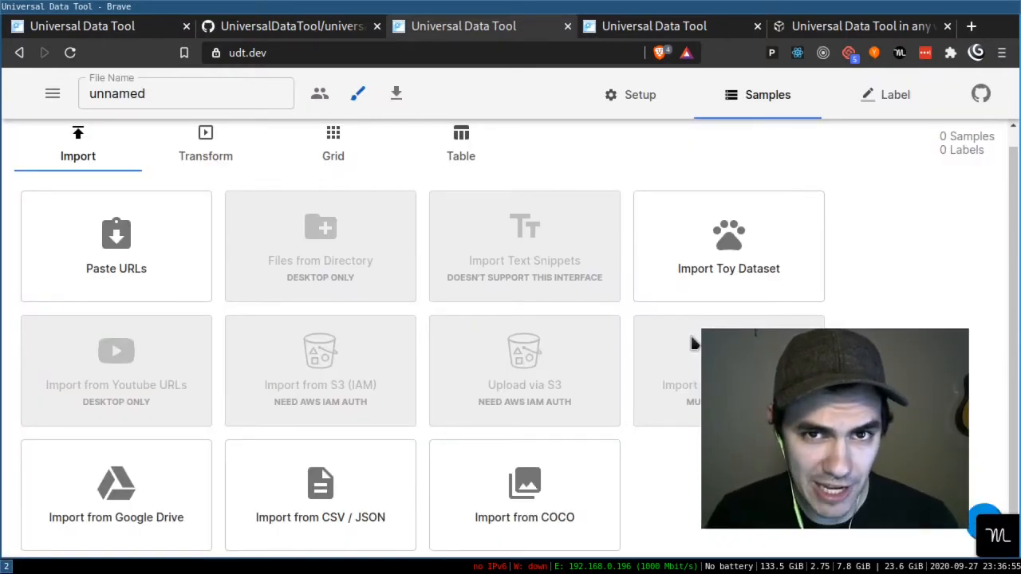
left_click(862, 25)
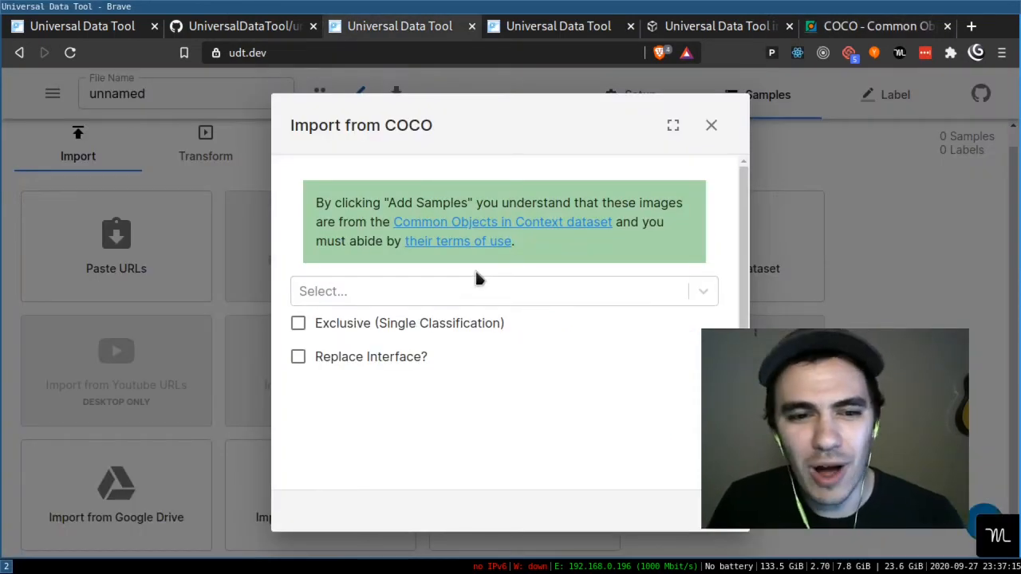
Step: Add COCO cat, dog and elephant samples with 'Replace Interface?' ticked
type("cat dog")
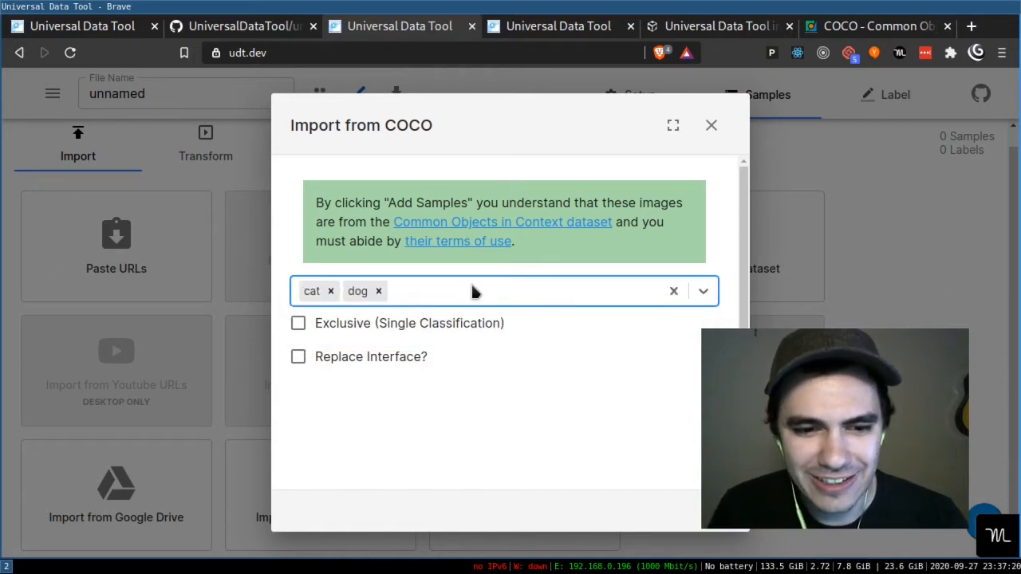
type("elephant\"")
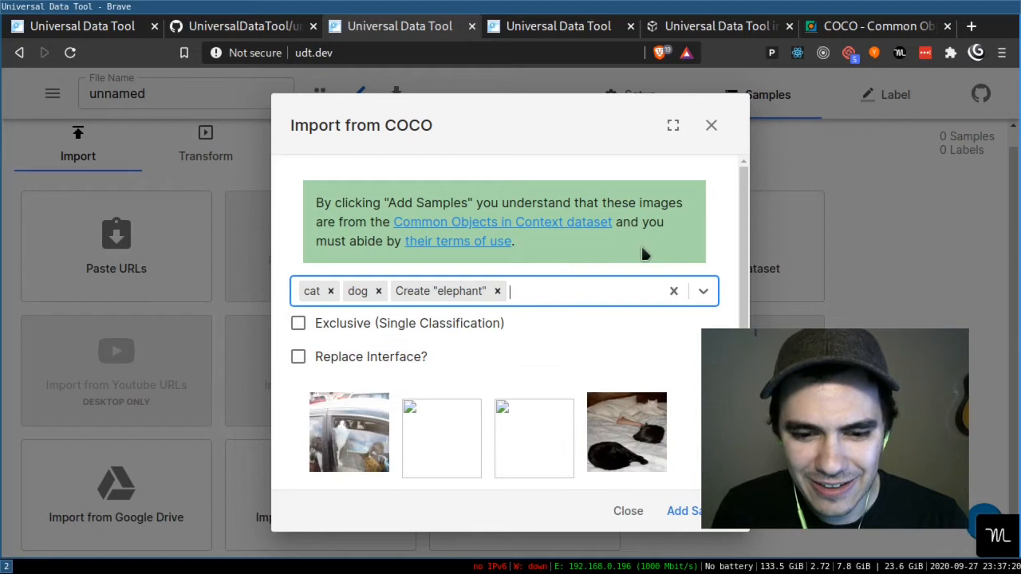
scroll("down", 3)
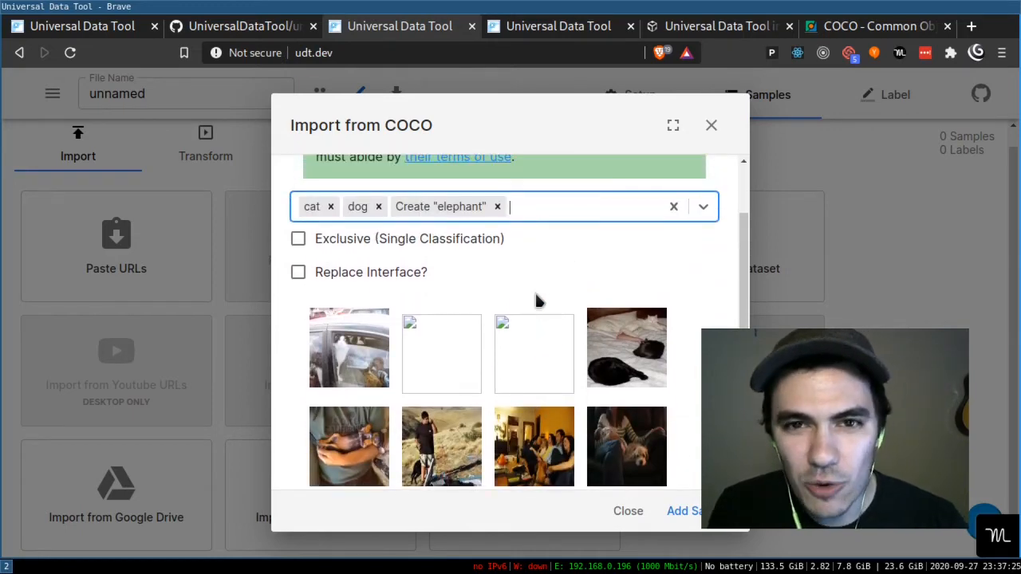
left_click(298, 272)
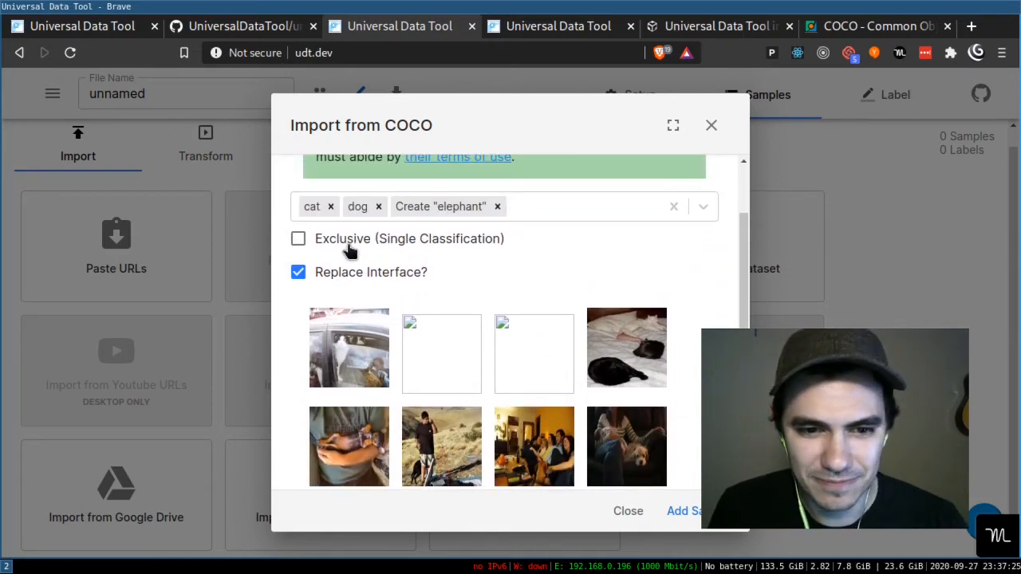
scroll("down", 3)
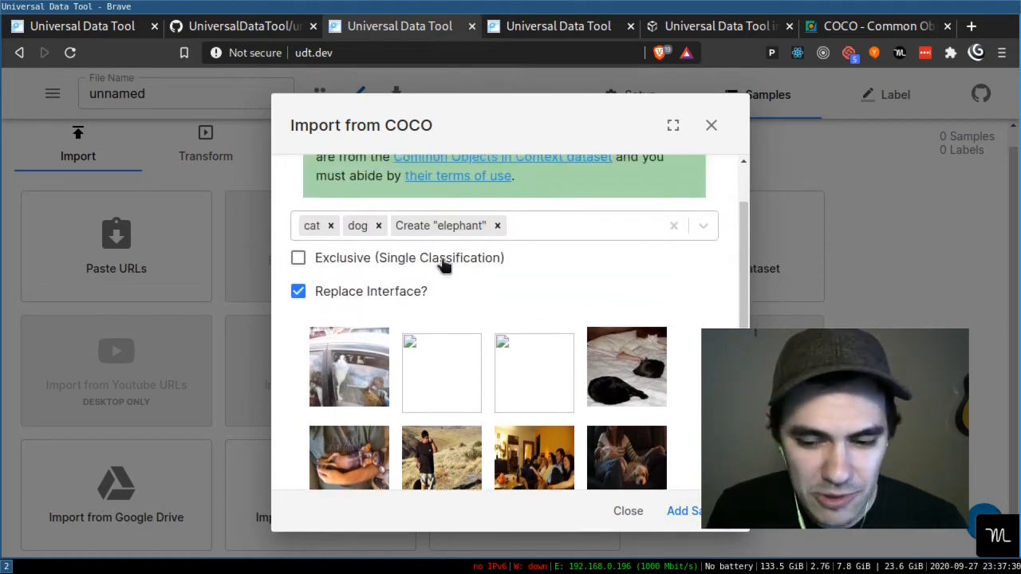
left_click(682, 511)
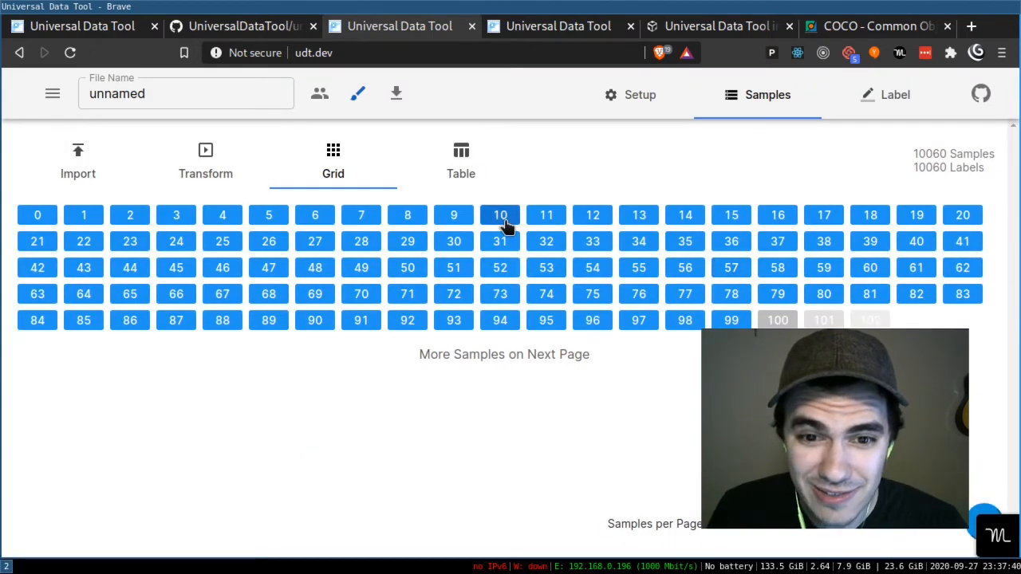
Step: Open sample 10 labelled dog, then advance to the broken sample 11
left_click(500, 215)
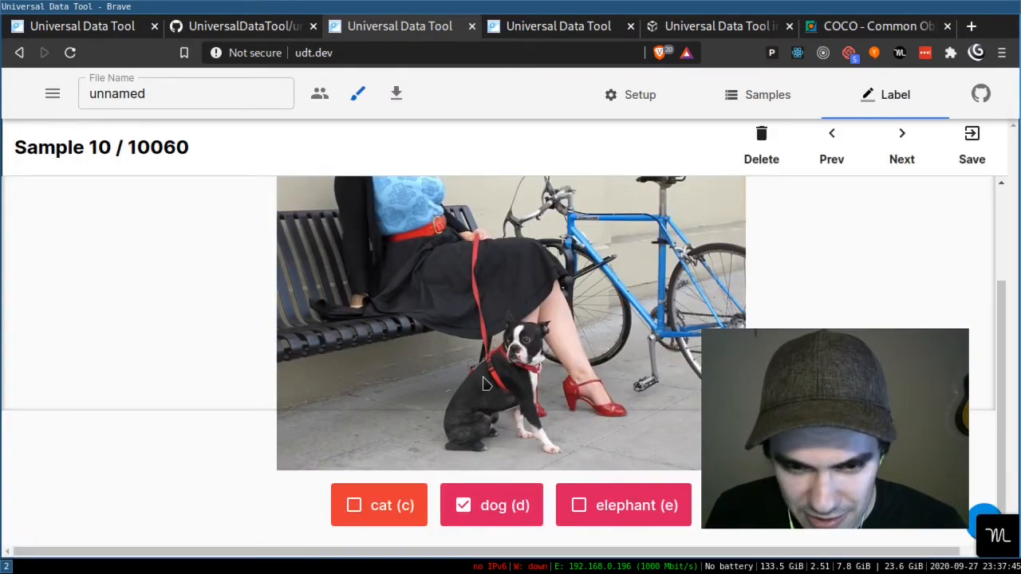
left_click(902, 133)
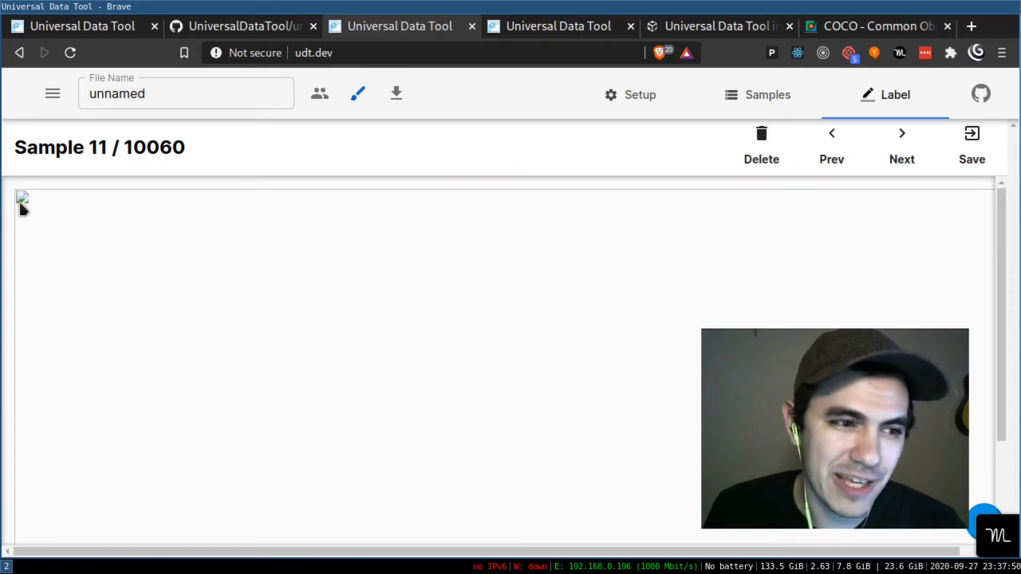
mouse_move(820, 168)
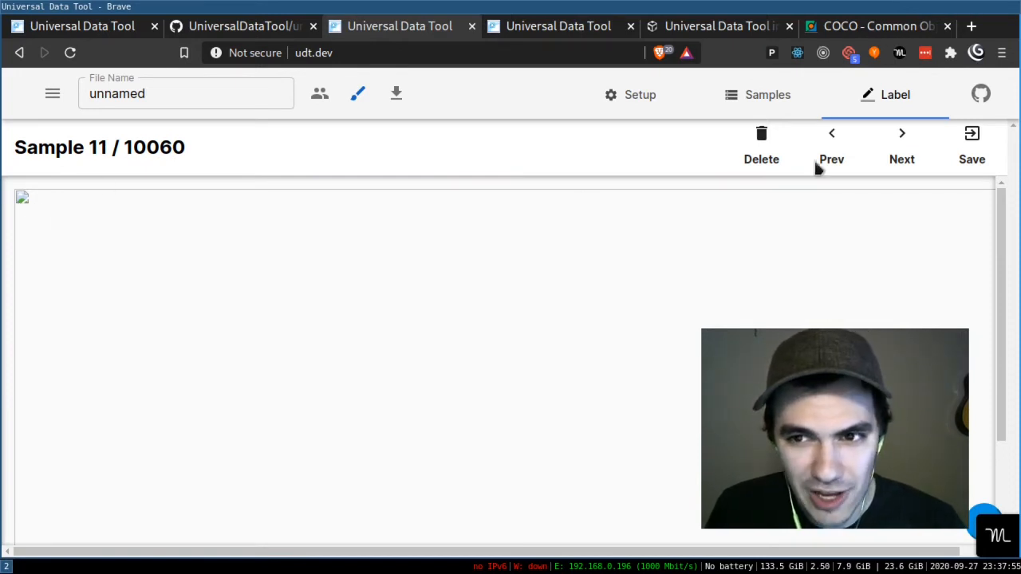
Step: Start 'Remove Invalid Samples' from Samples > Transform to flag broken images
left_click(767, 94)
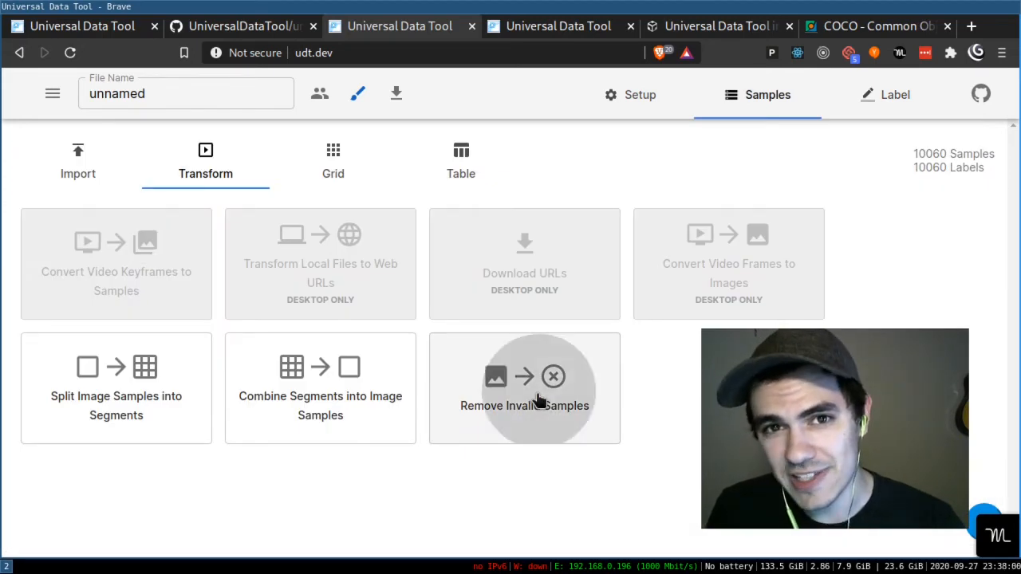
left_click(524, 389)
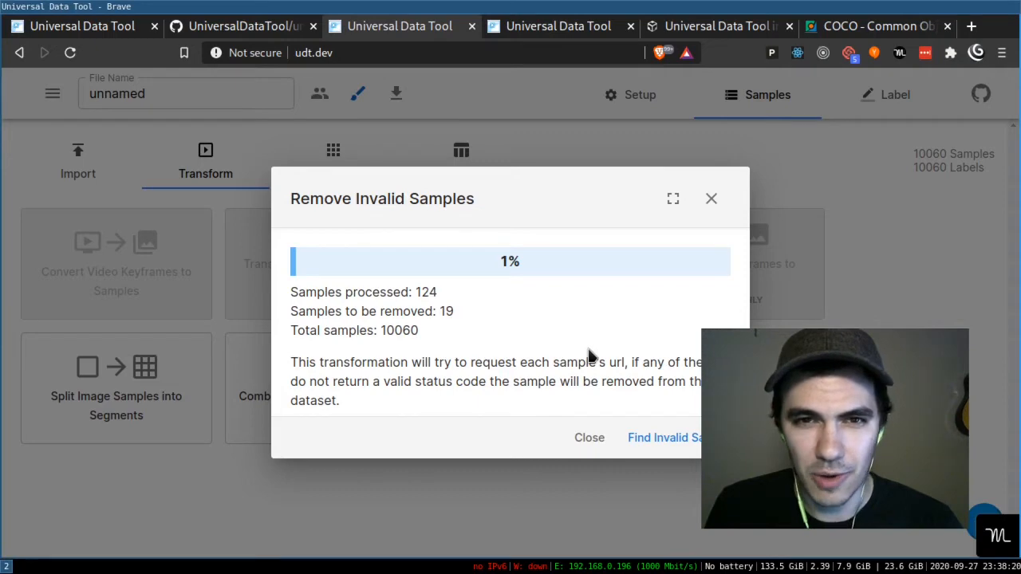
left_click(346, 26)
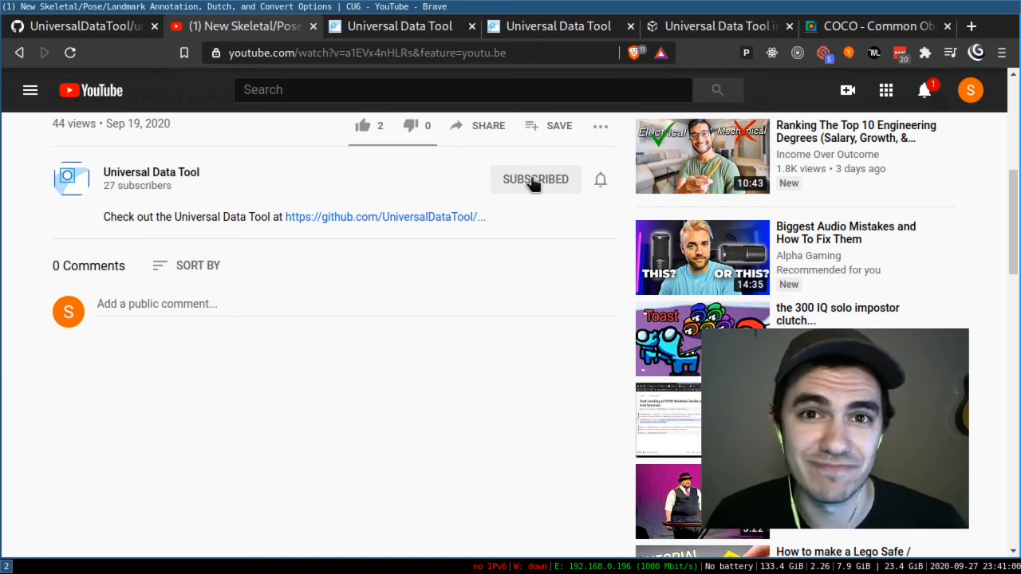
Step: Show notification options for the subscribed Universal Data Tool YouTube channel
left_click(600, 179)
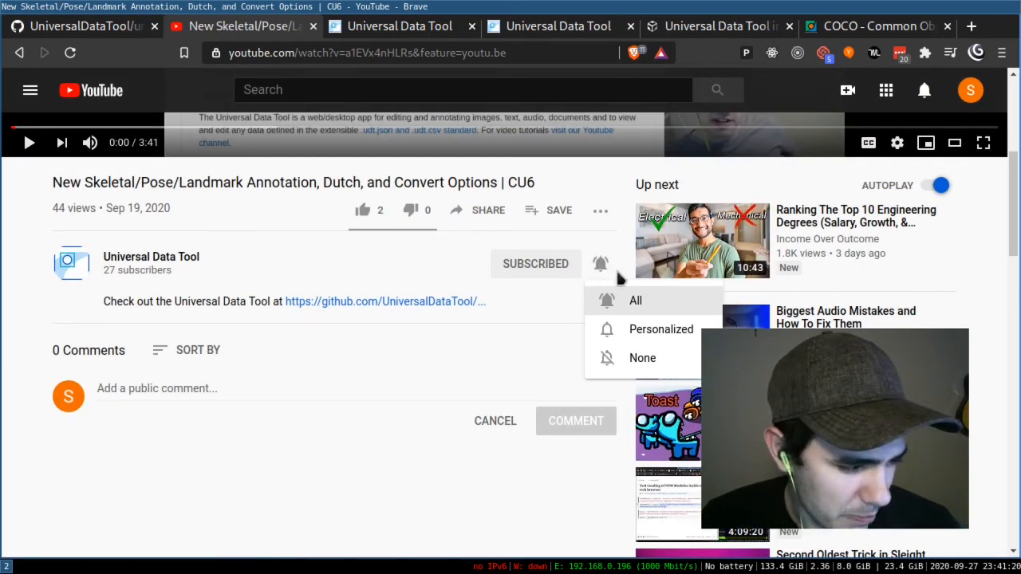